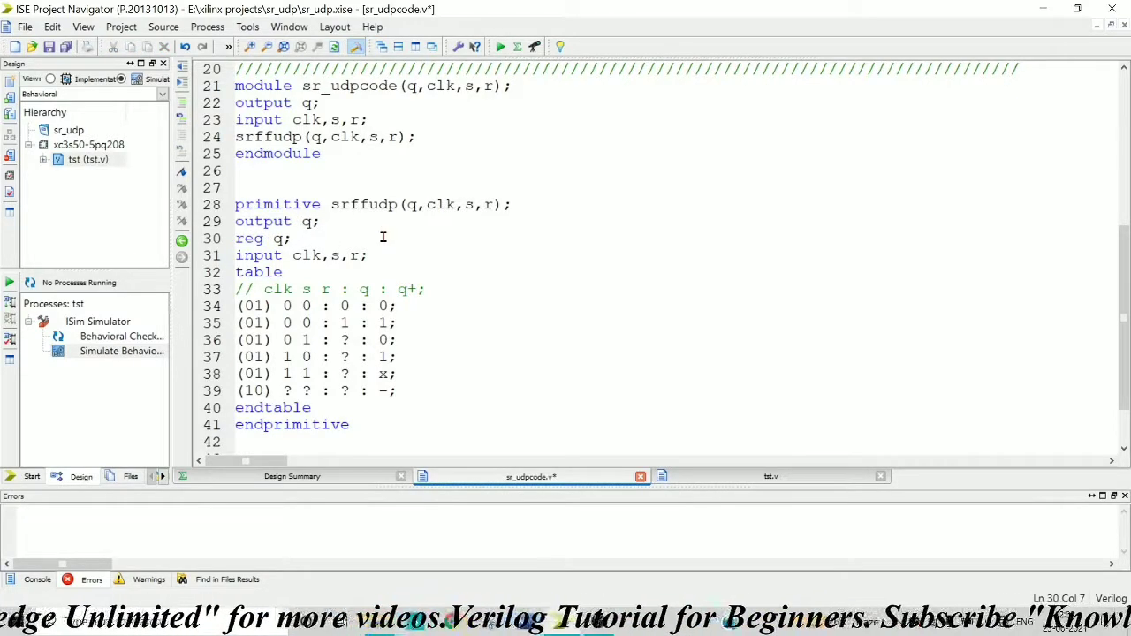
Review the srffudp primitive's declarations and truth-table entries
{"action": "double_click", "coordinate": [308, 254]}
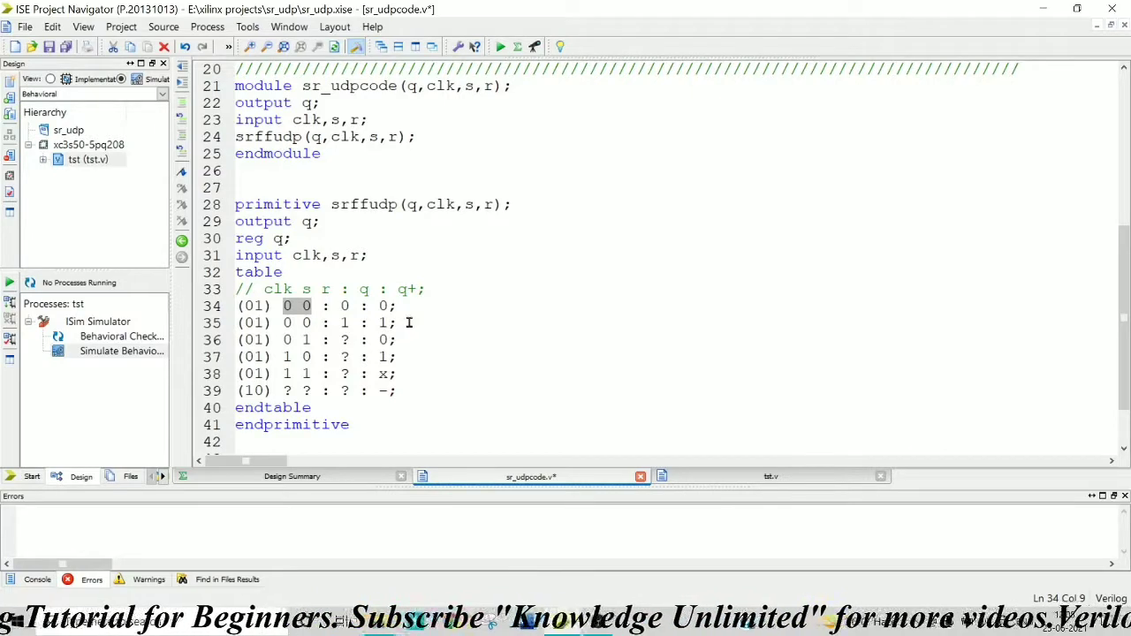
{"action": "left_click", "coordinate": [345, 305]}
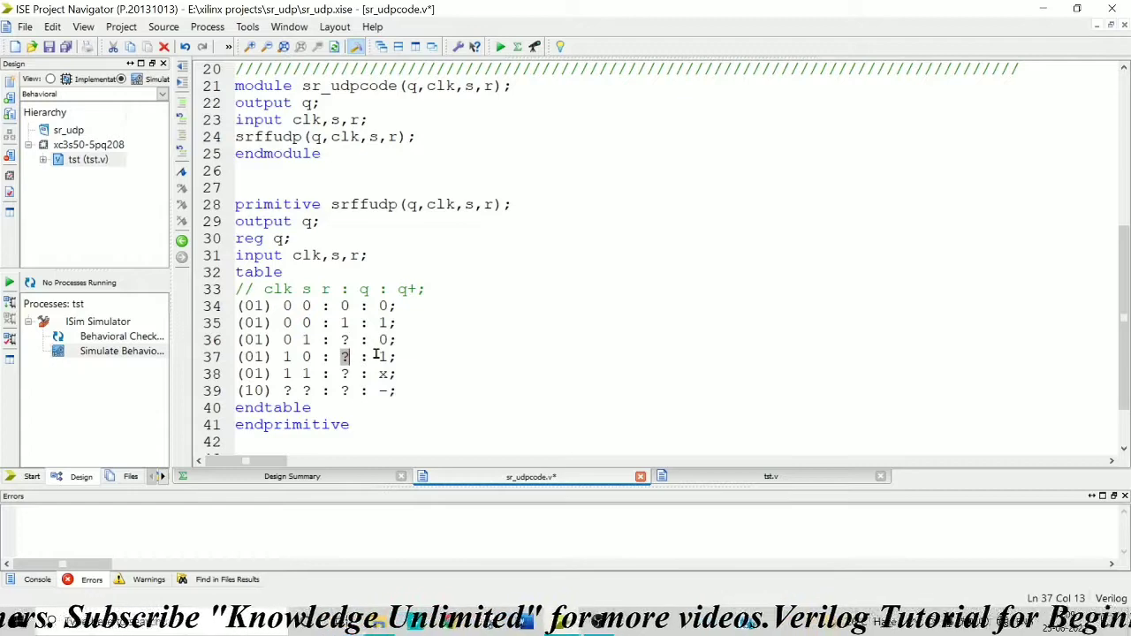
{"action": "type", "text": "1"}
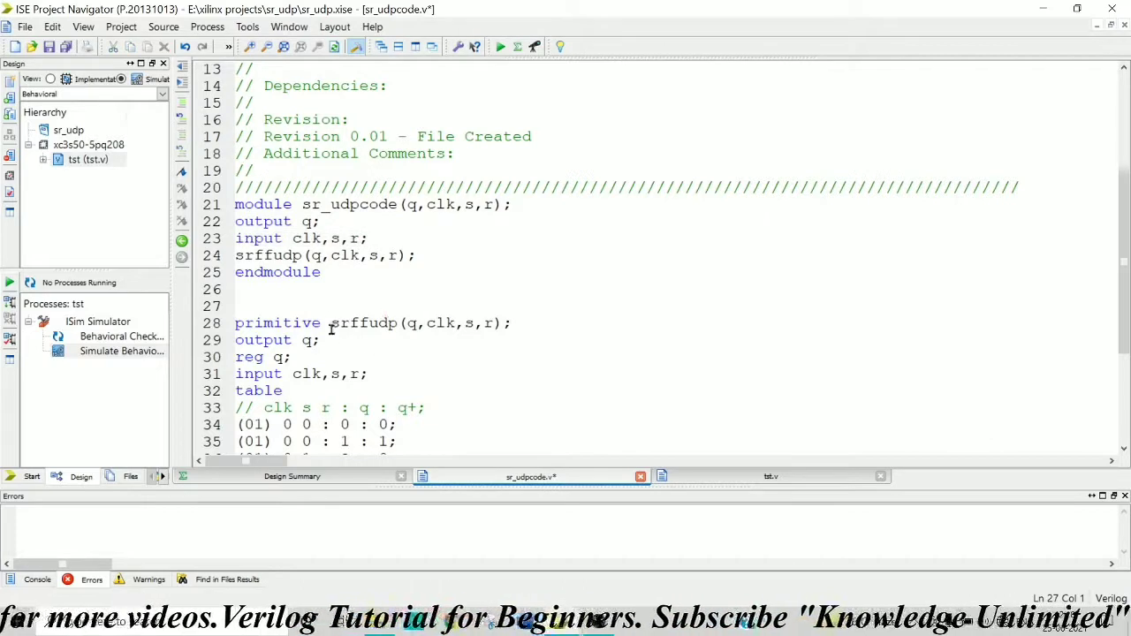
Highlight the sr_udpcode module instantiating srffudp, then switch to the tst.v testbench
{"action": "double_click", "coordinate": [364, 322]}
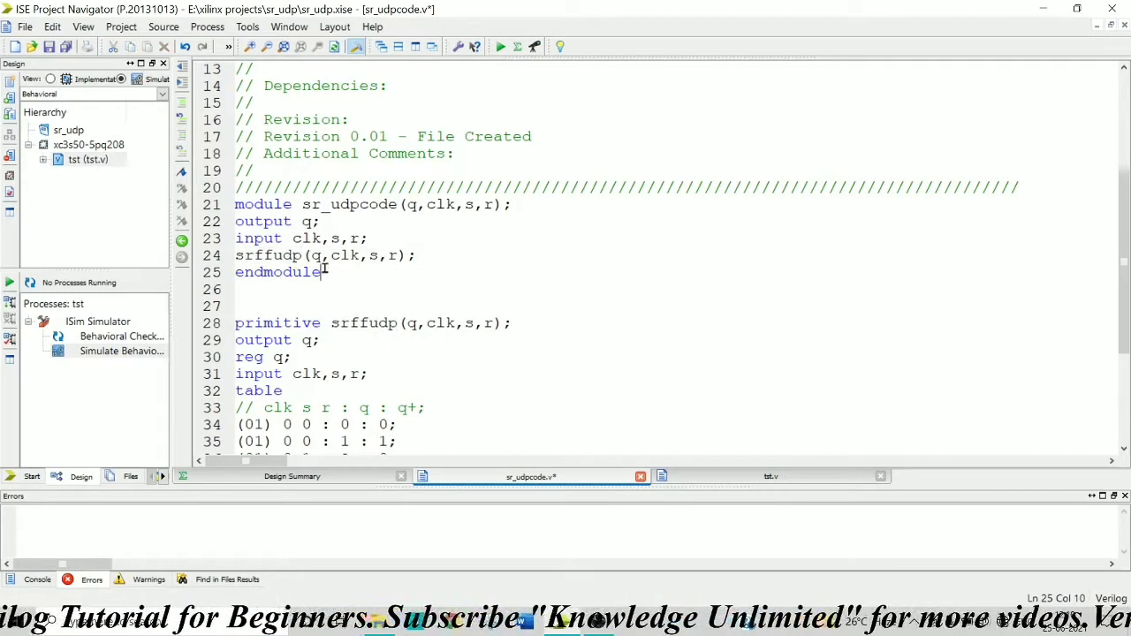
{"action": "left_click_drag", "start_coordinate": [314, 254], "coordinate": [379, 254]}
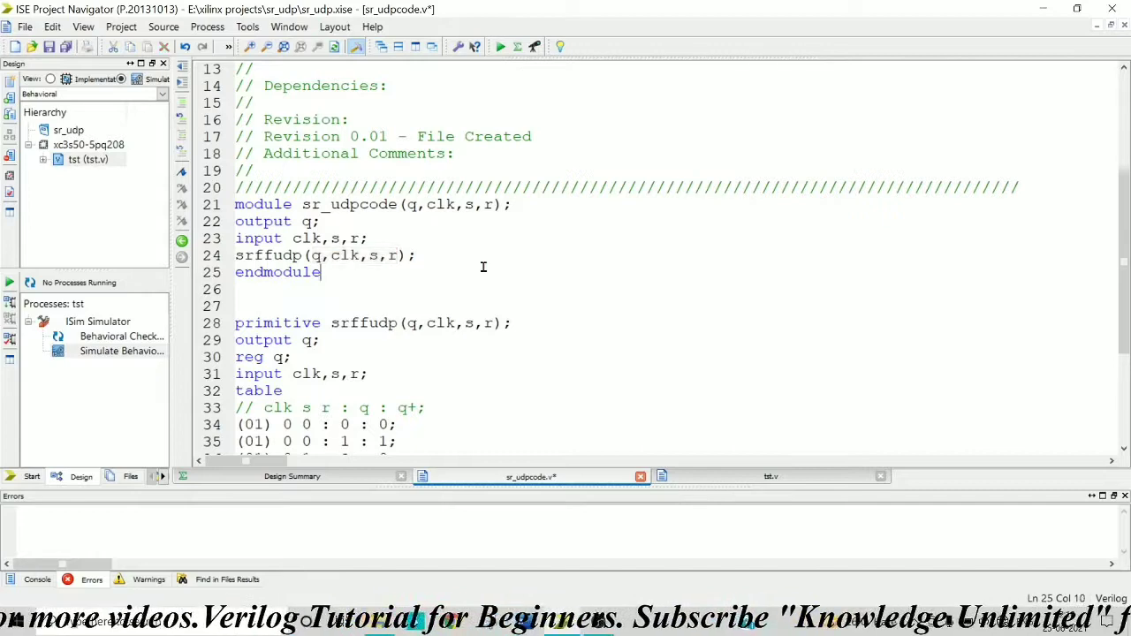
{"action": "scroll", "scroll_direction": "down", "scroll_amount": 3}
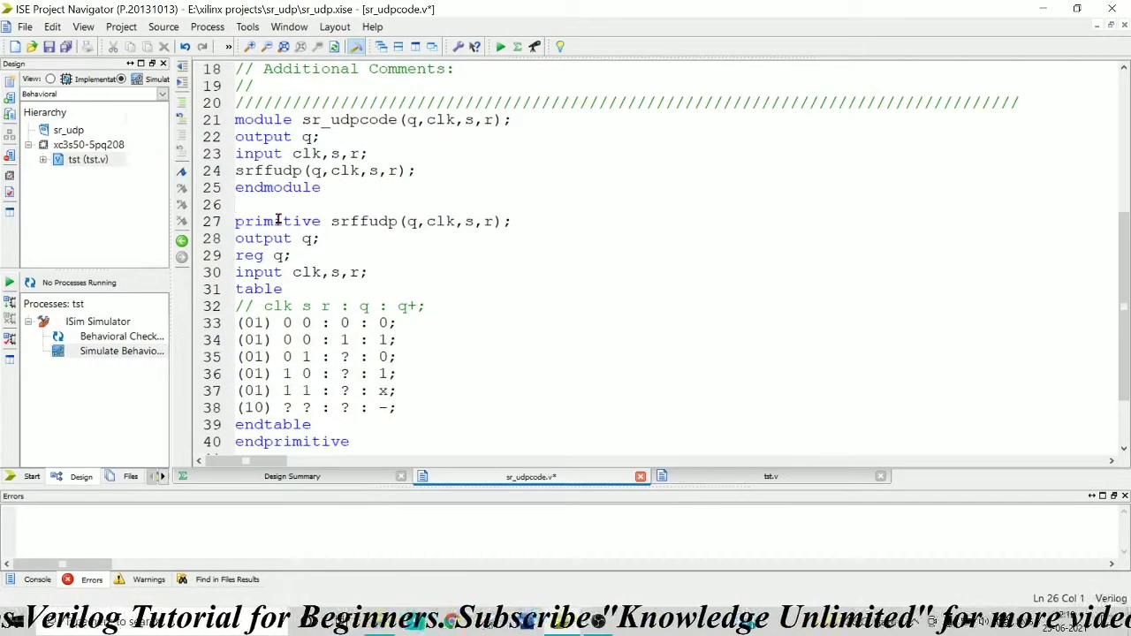
{"action": "left_click", "coordinate": [771, 477]}
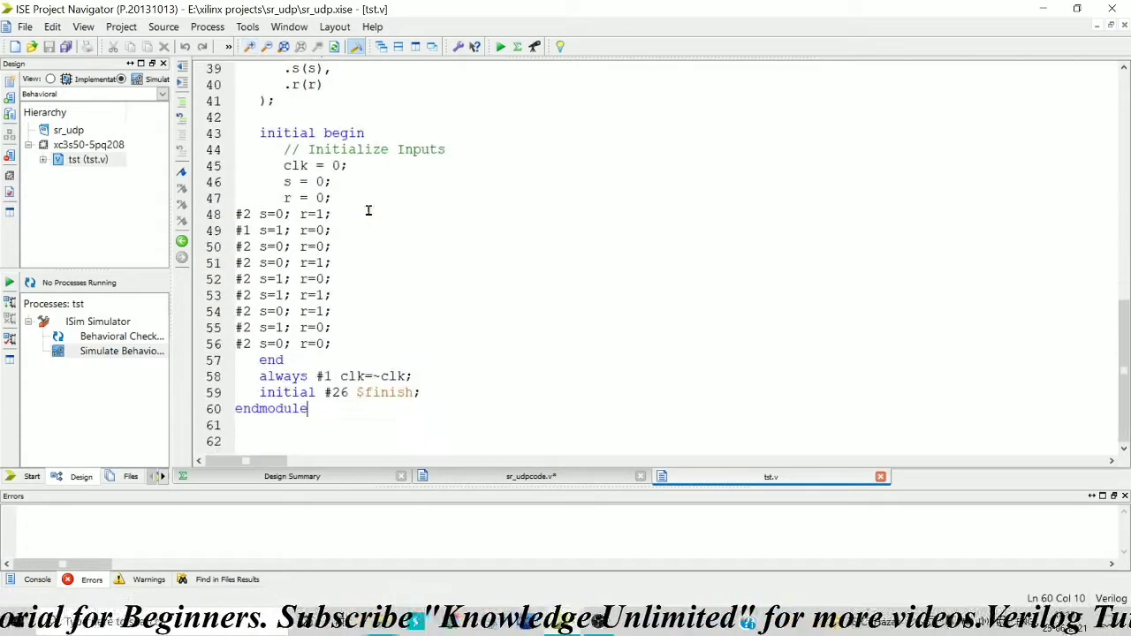
Run Simulate Behavioral Model, saving the pending sr_udpcode.v changes when prompted
{"action": "left_click", "coordinate": [428, 392]}
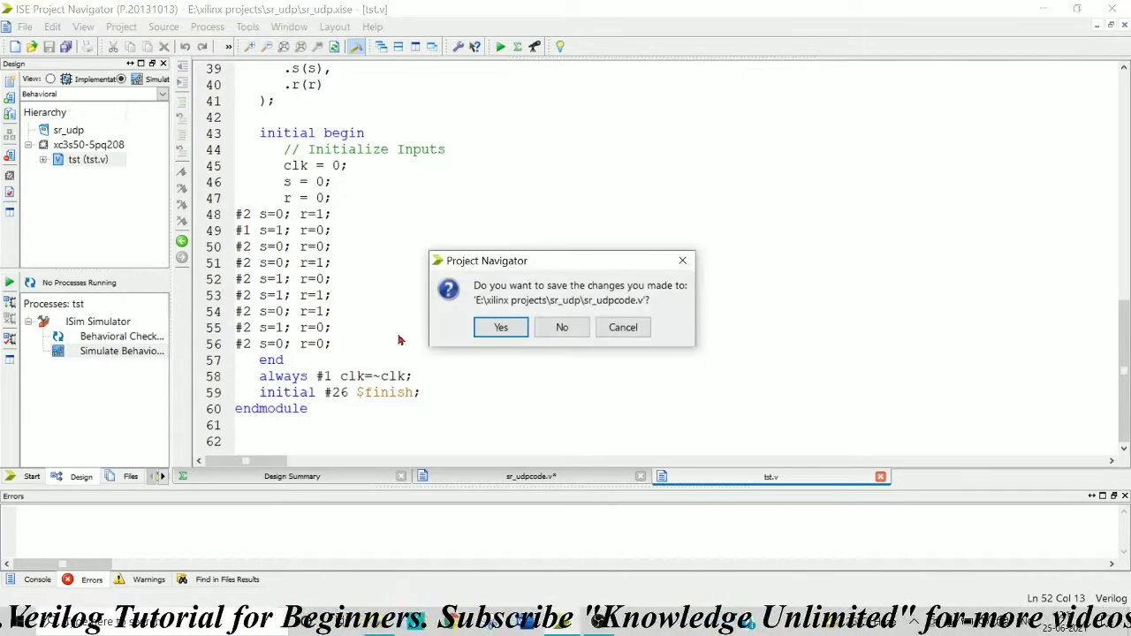
{"action": "left_click", "coordinate": [500, 327]}
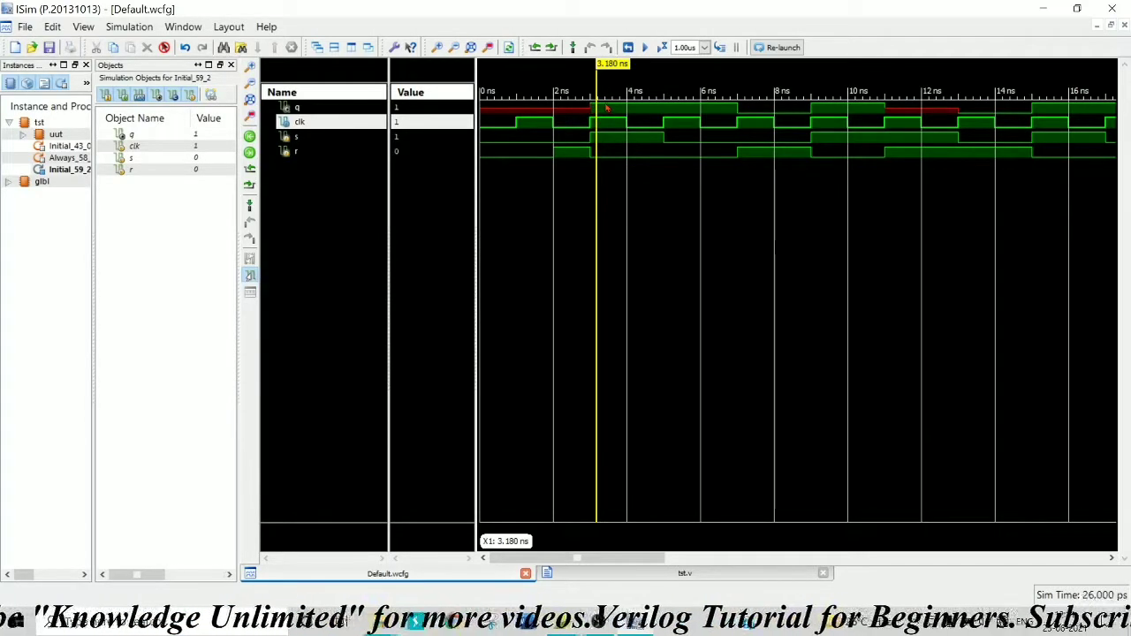
Read q, clk, s and r values at about 7.5 ns and 7.66 ns on the timeline
{"action": "left_click", "coordinate": [663, 123]}
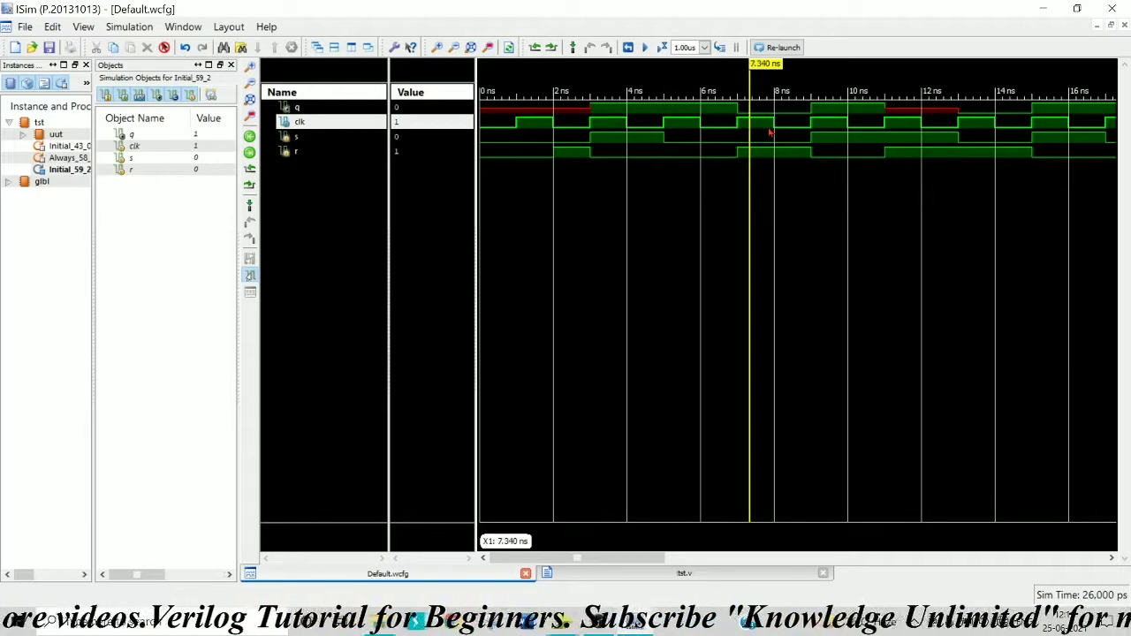
{"action": "left_click", "coordinate": [761, 108]}
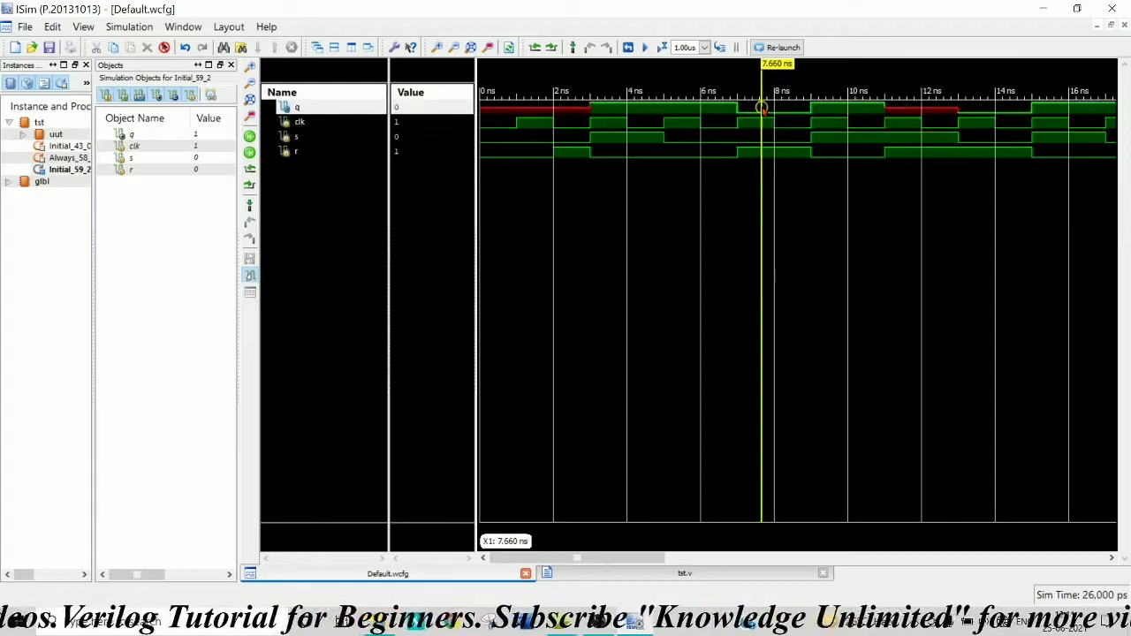